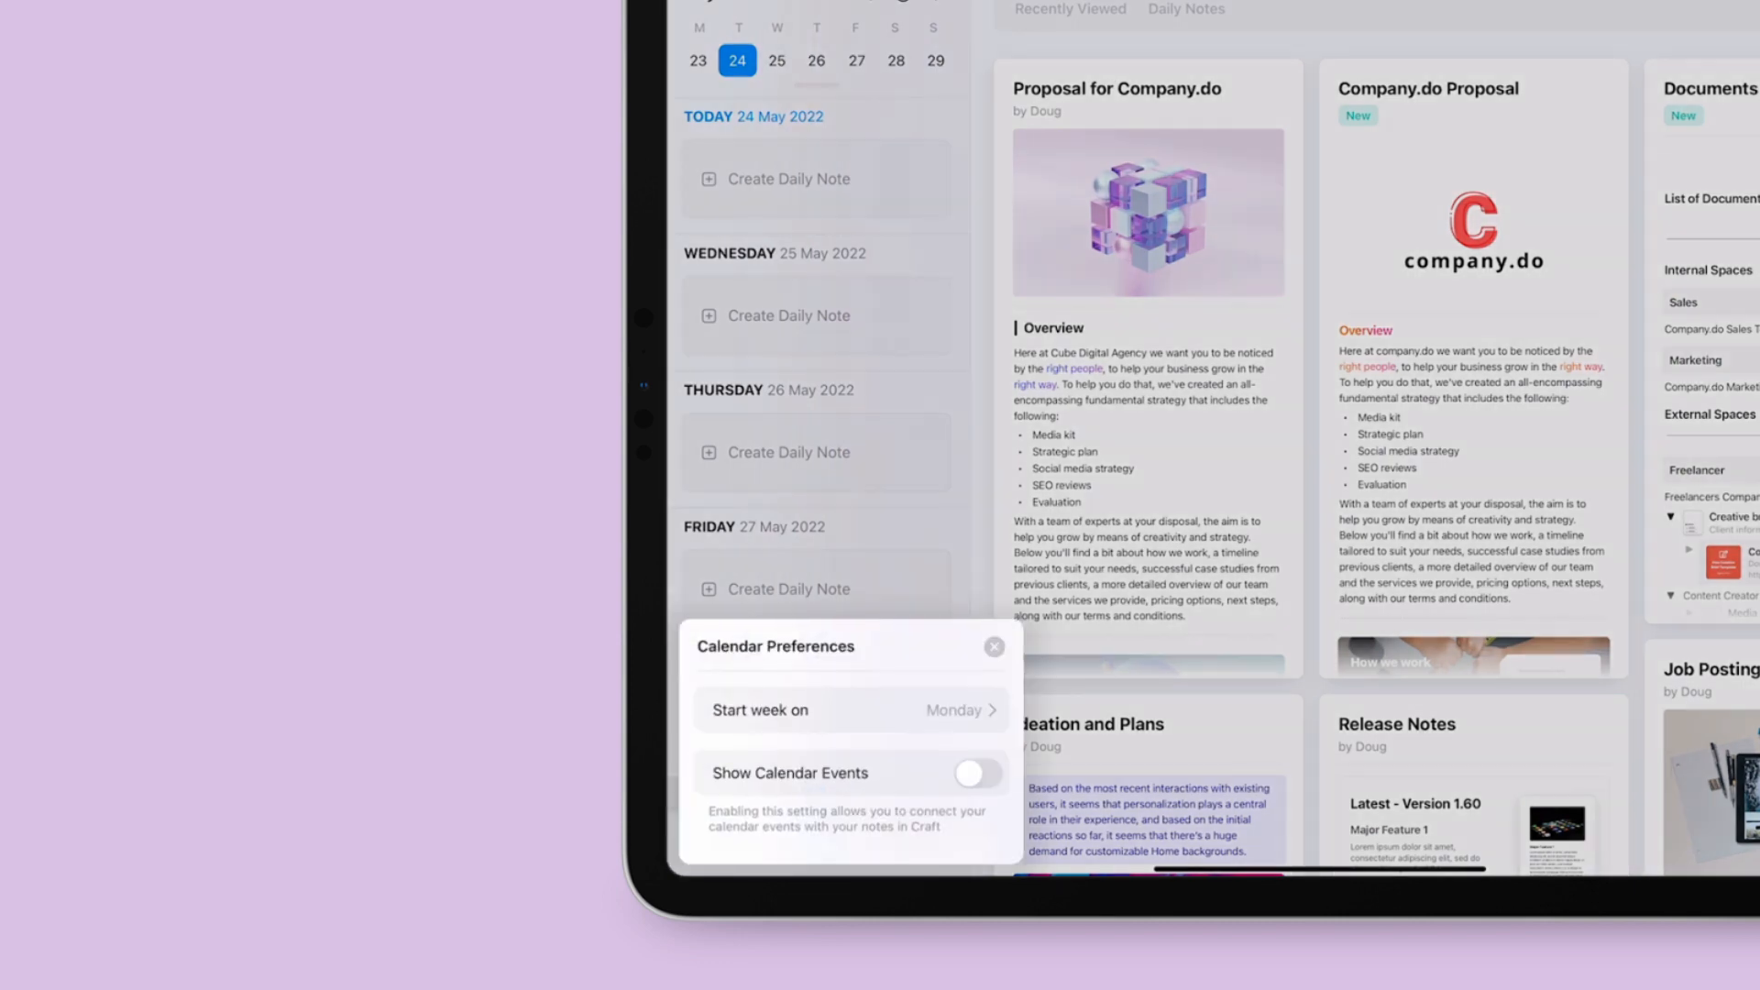
click(974, 772)
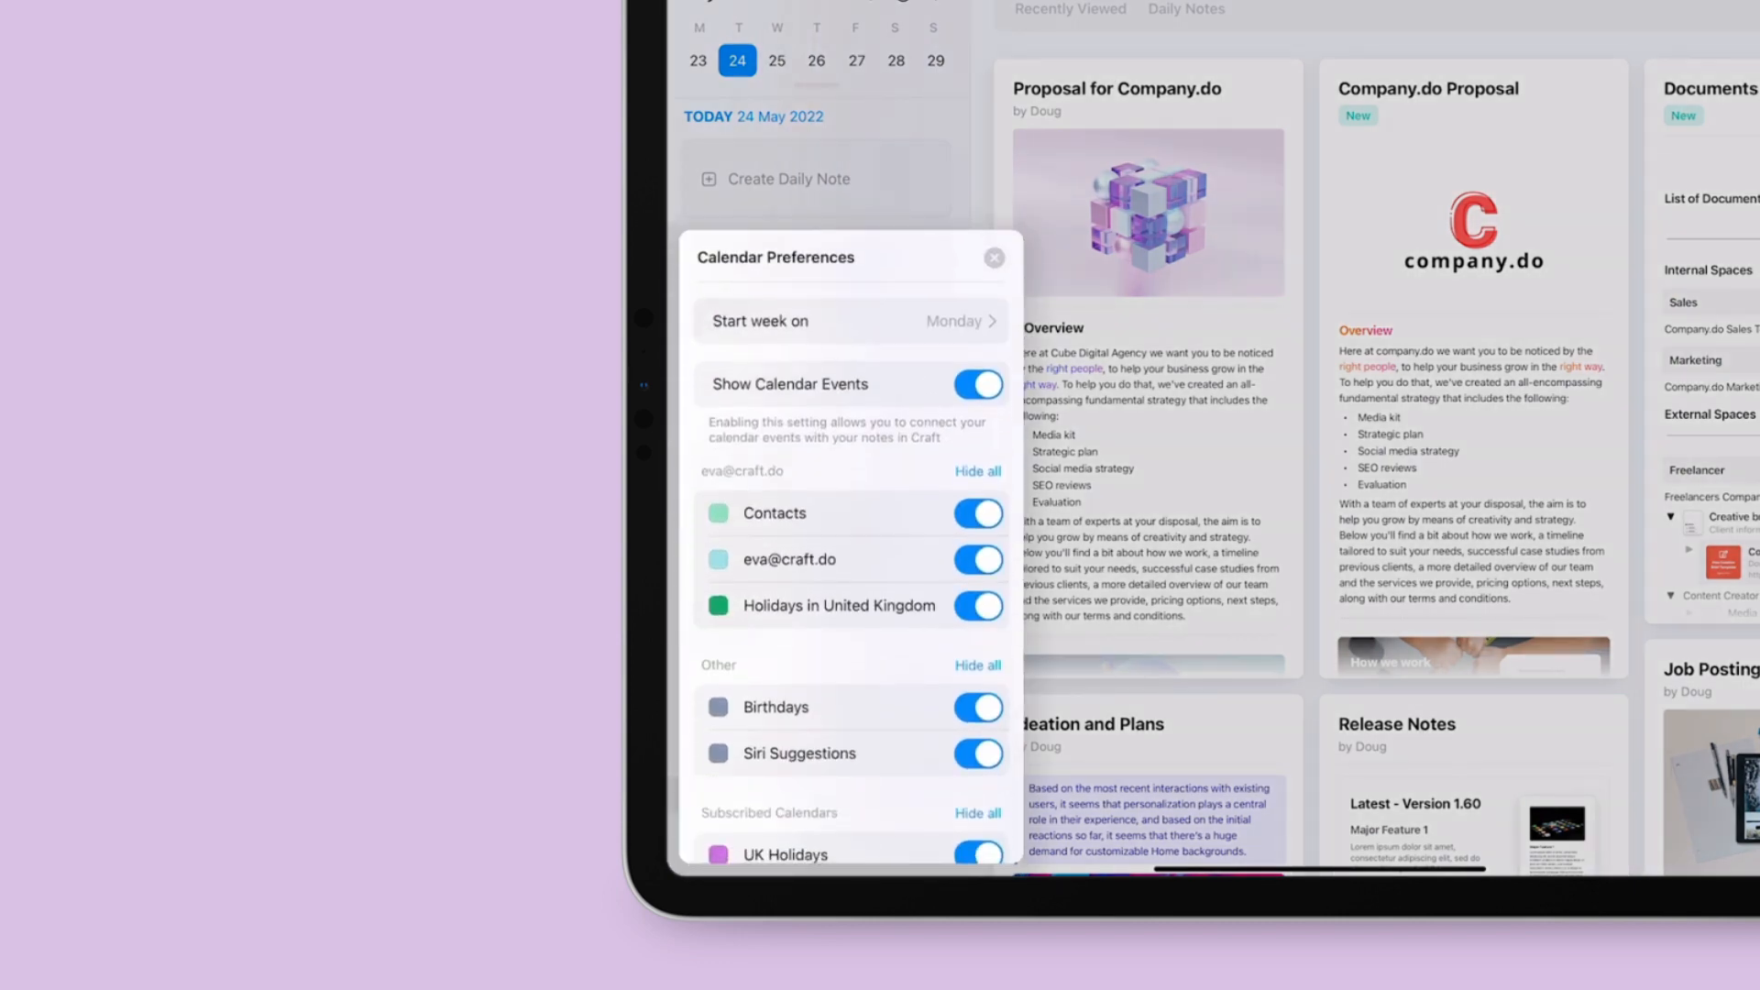
scroll(down, 3)
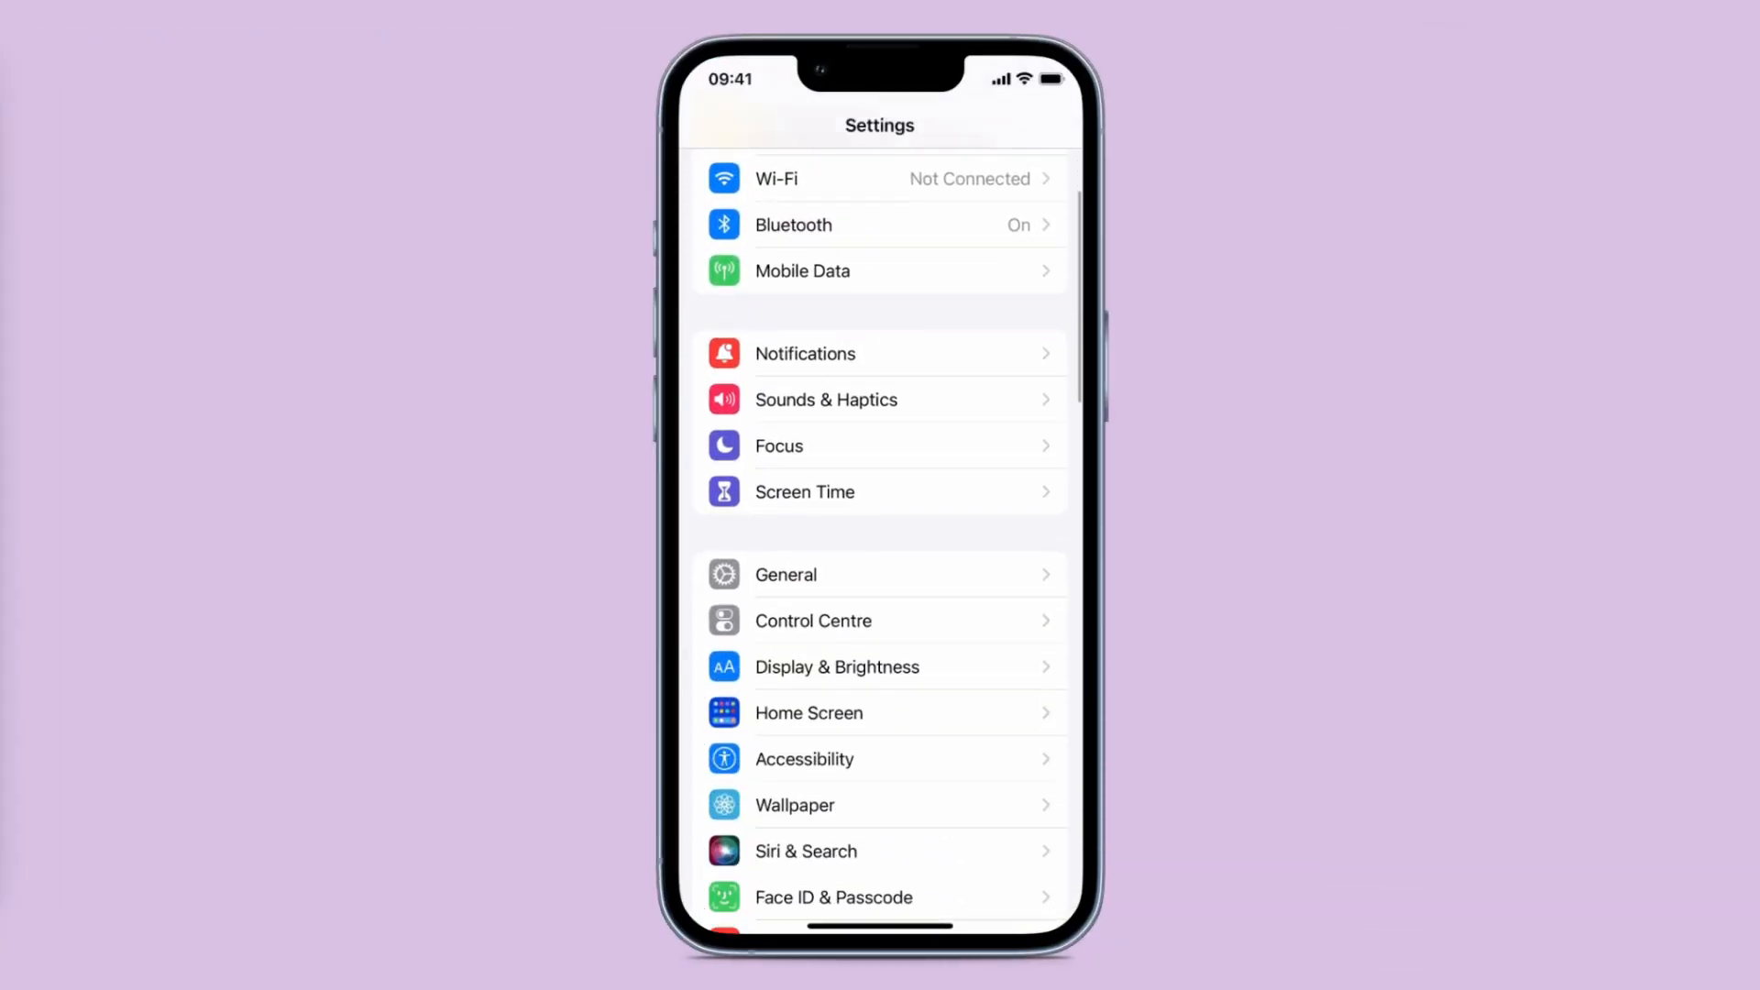
scroll(down, 3)
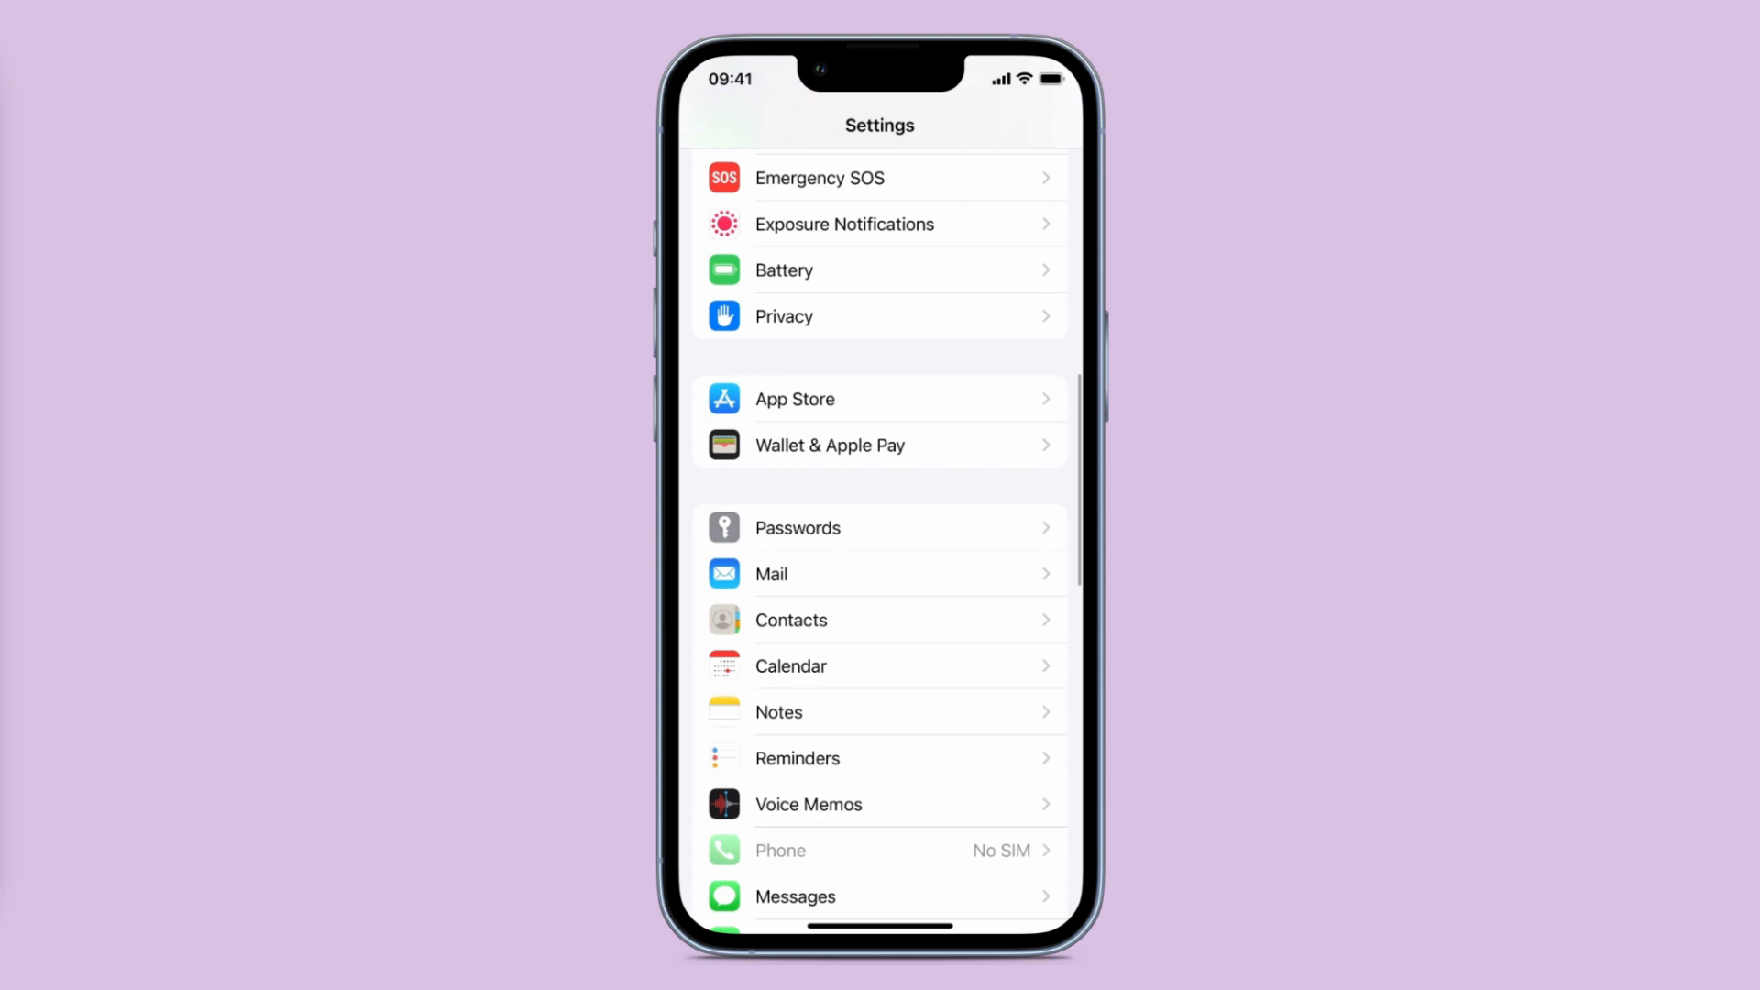
click(791, 665)
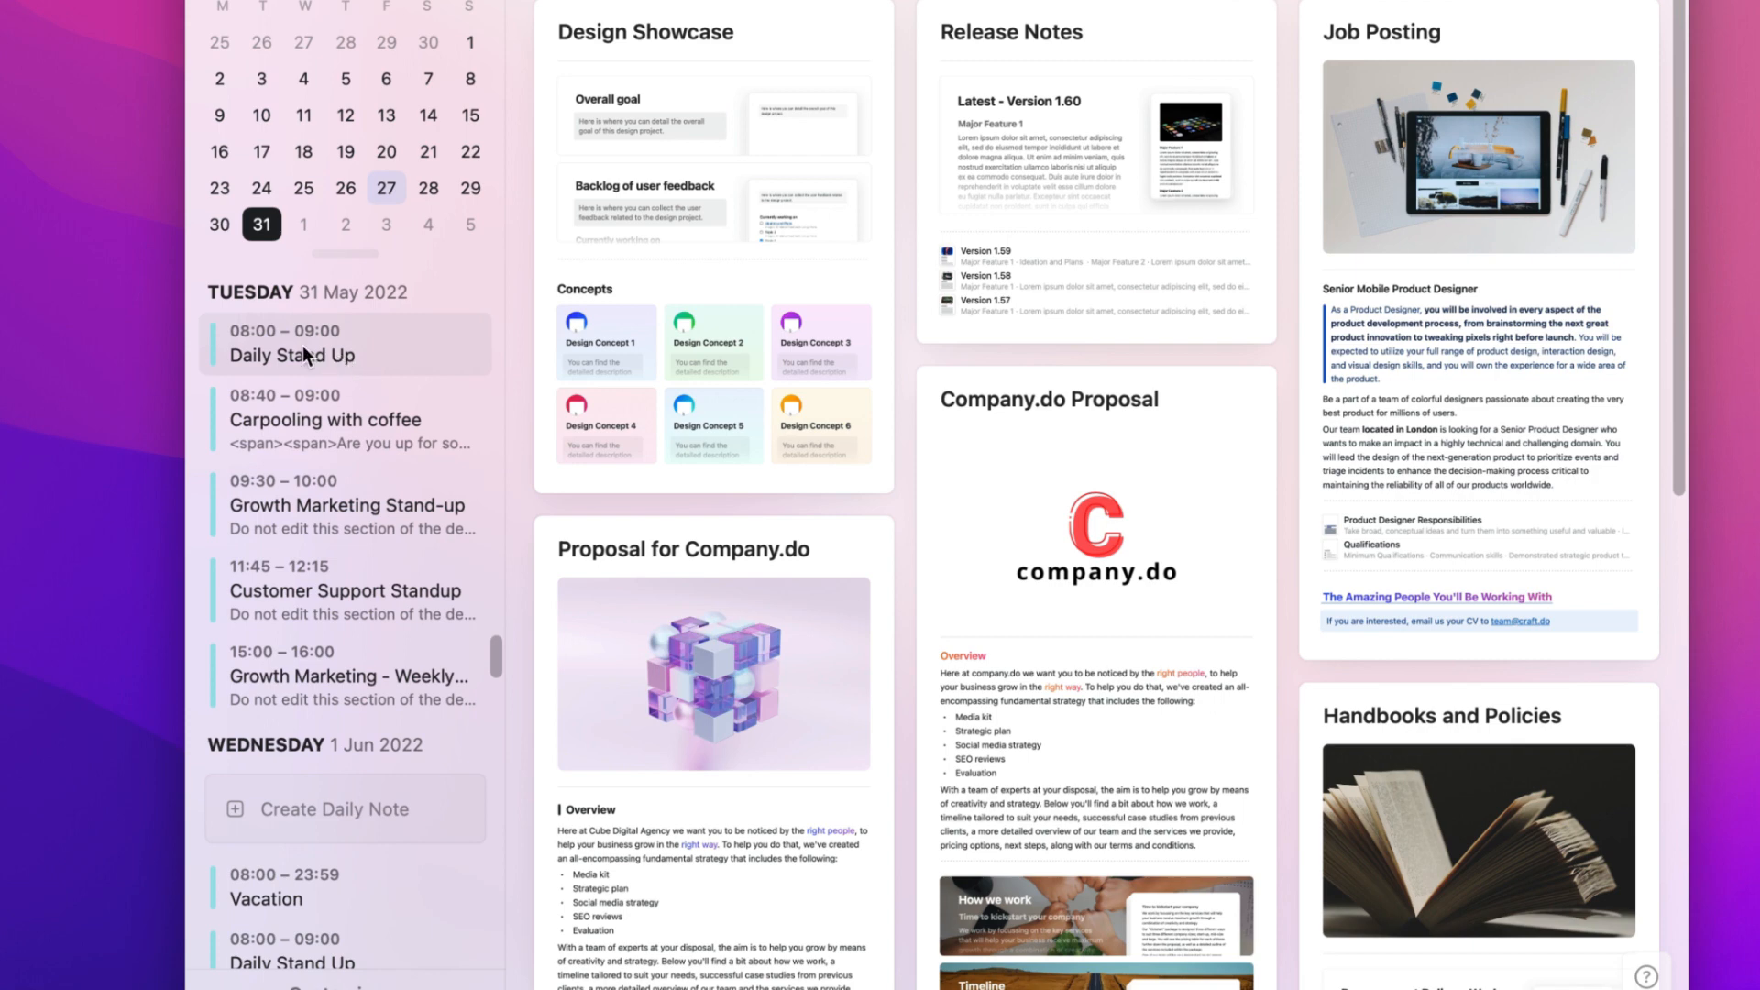
Create an event note from the Daily Stand Up event in the sidebar.
click(293, 354)
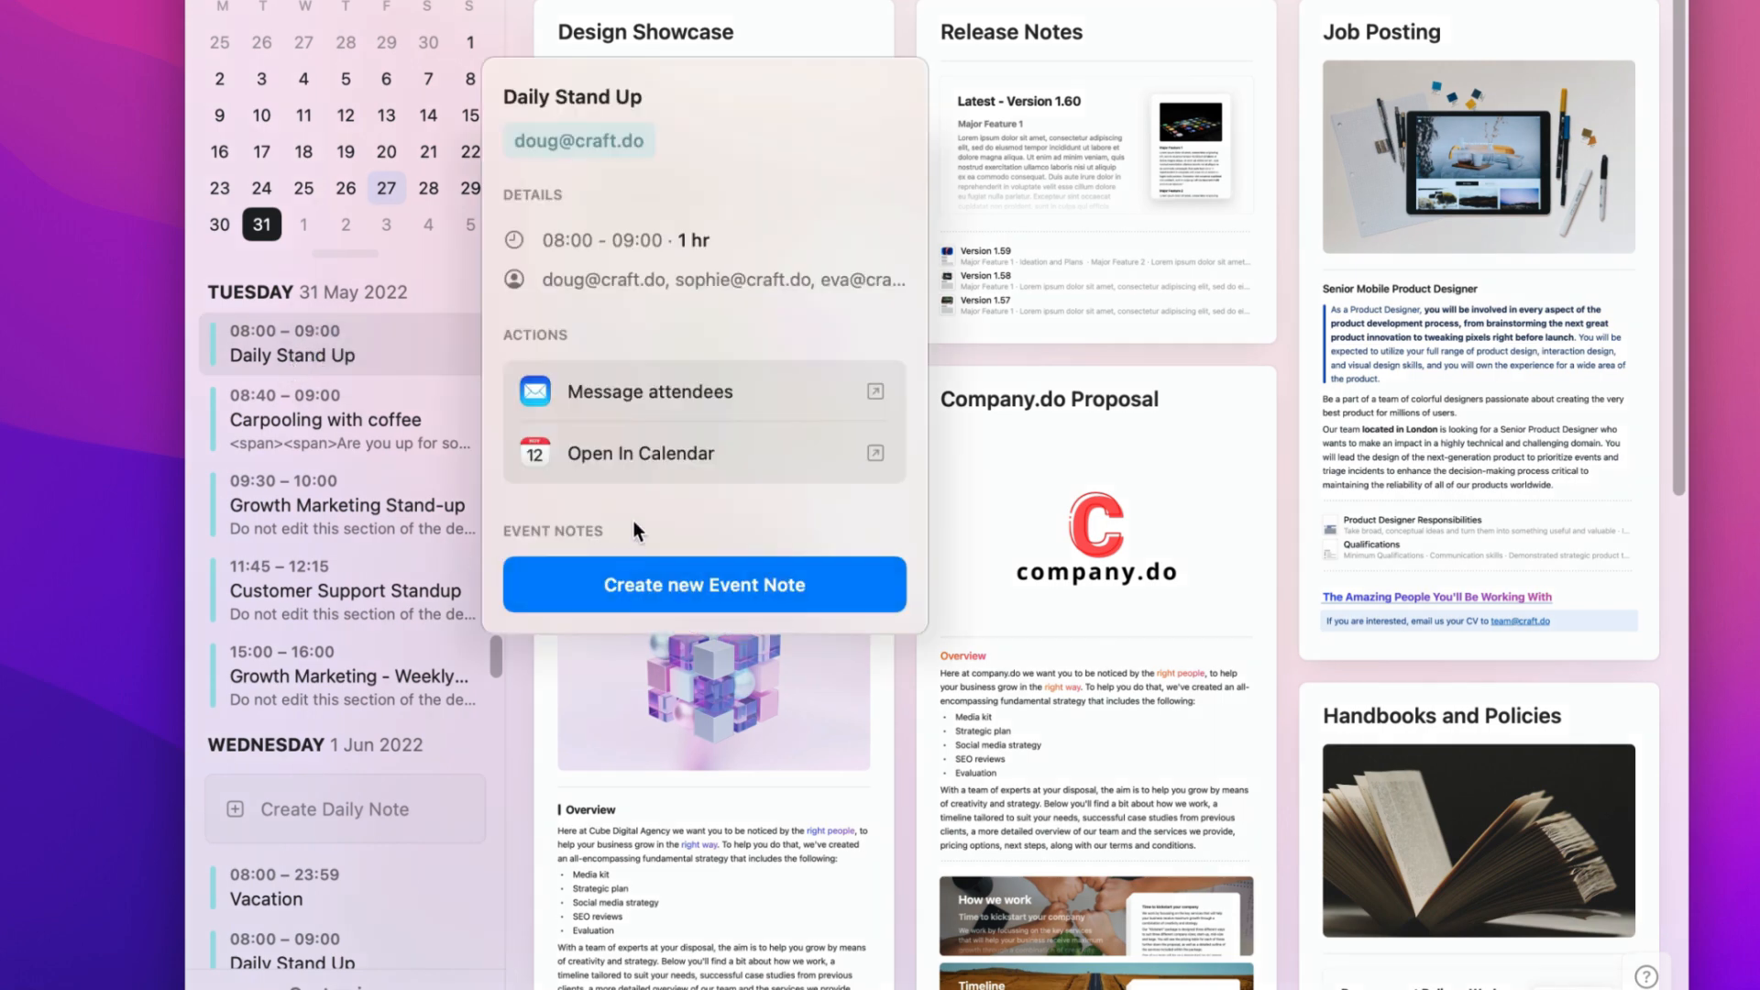
mouse_move(651, 392)
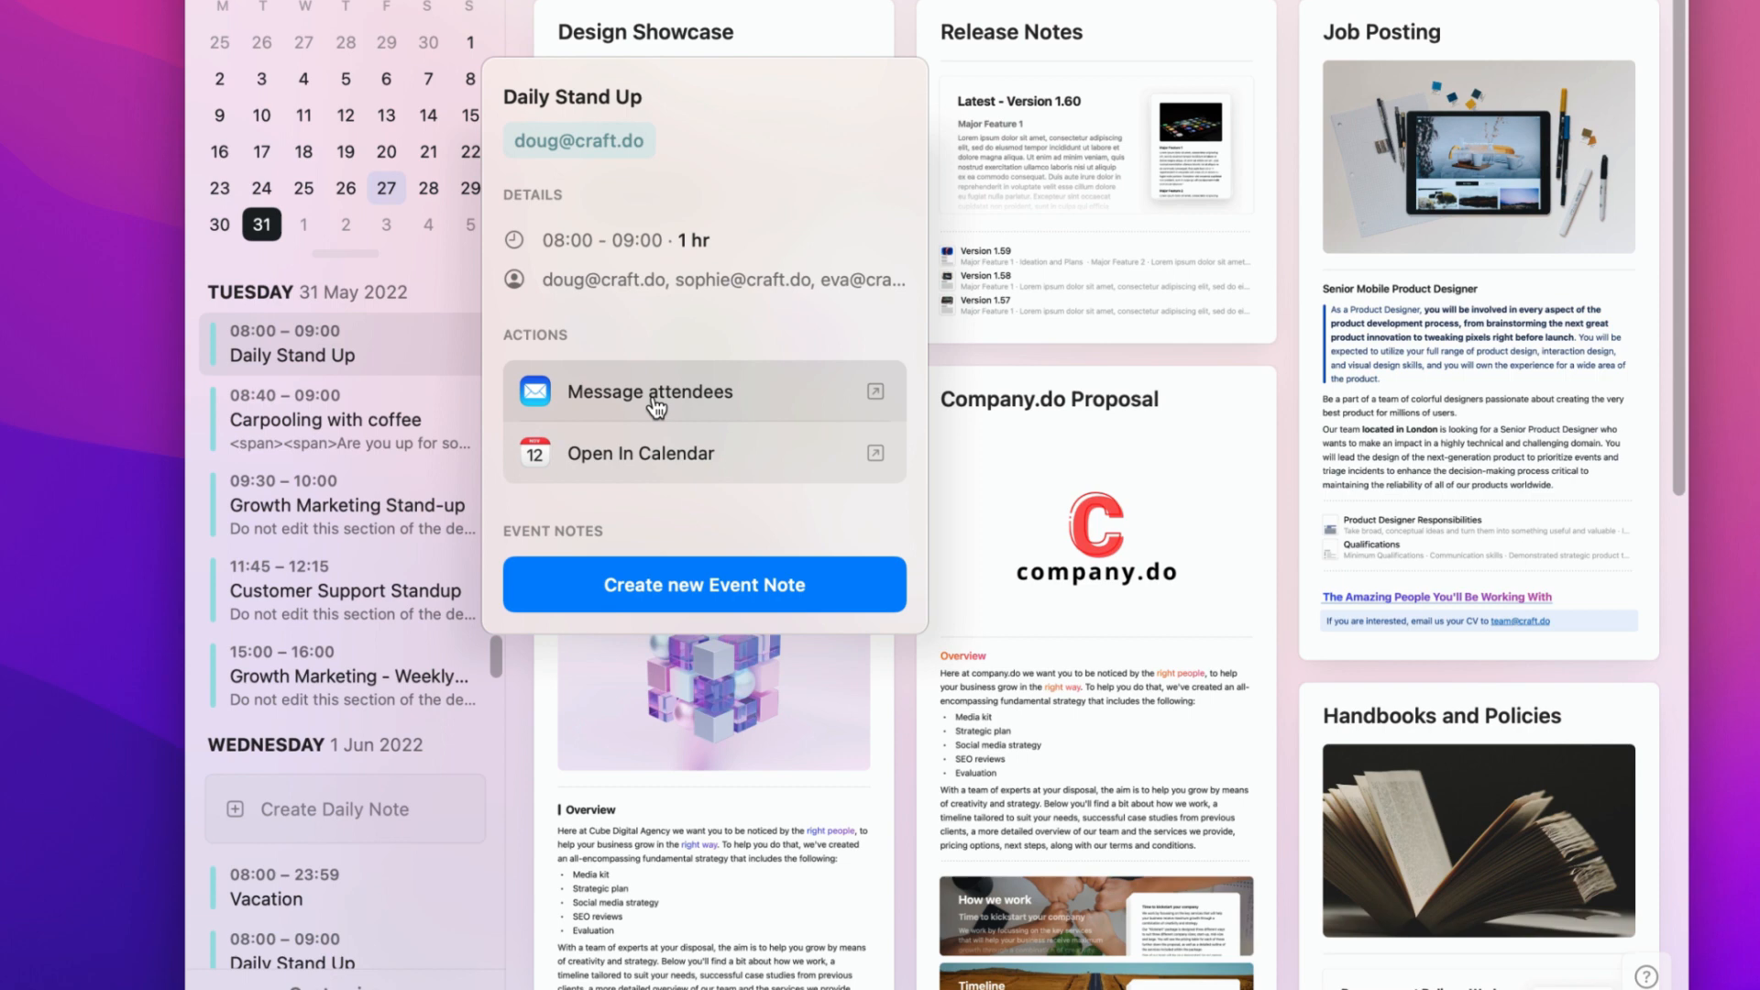
mouse_move(670, 455)
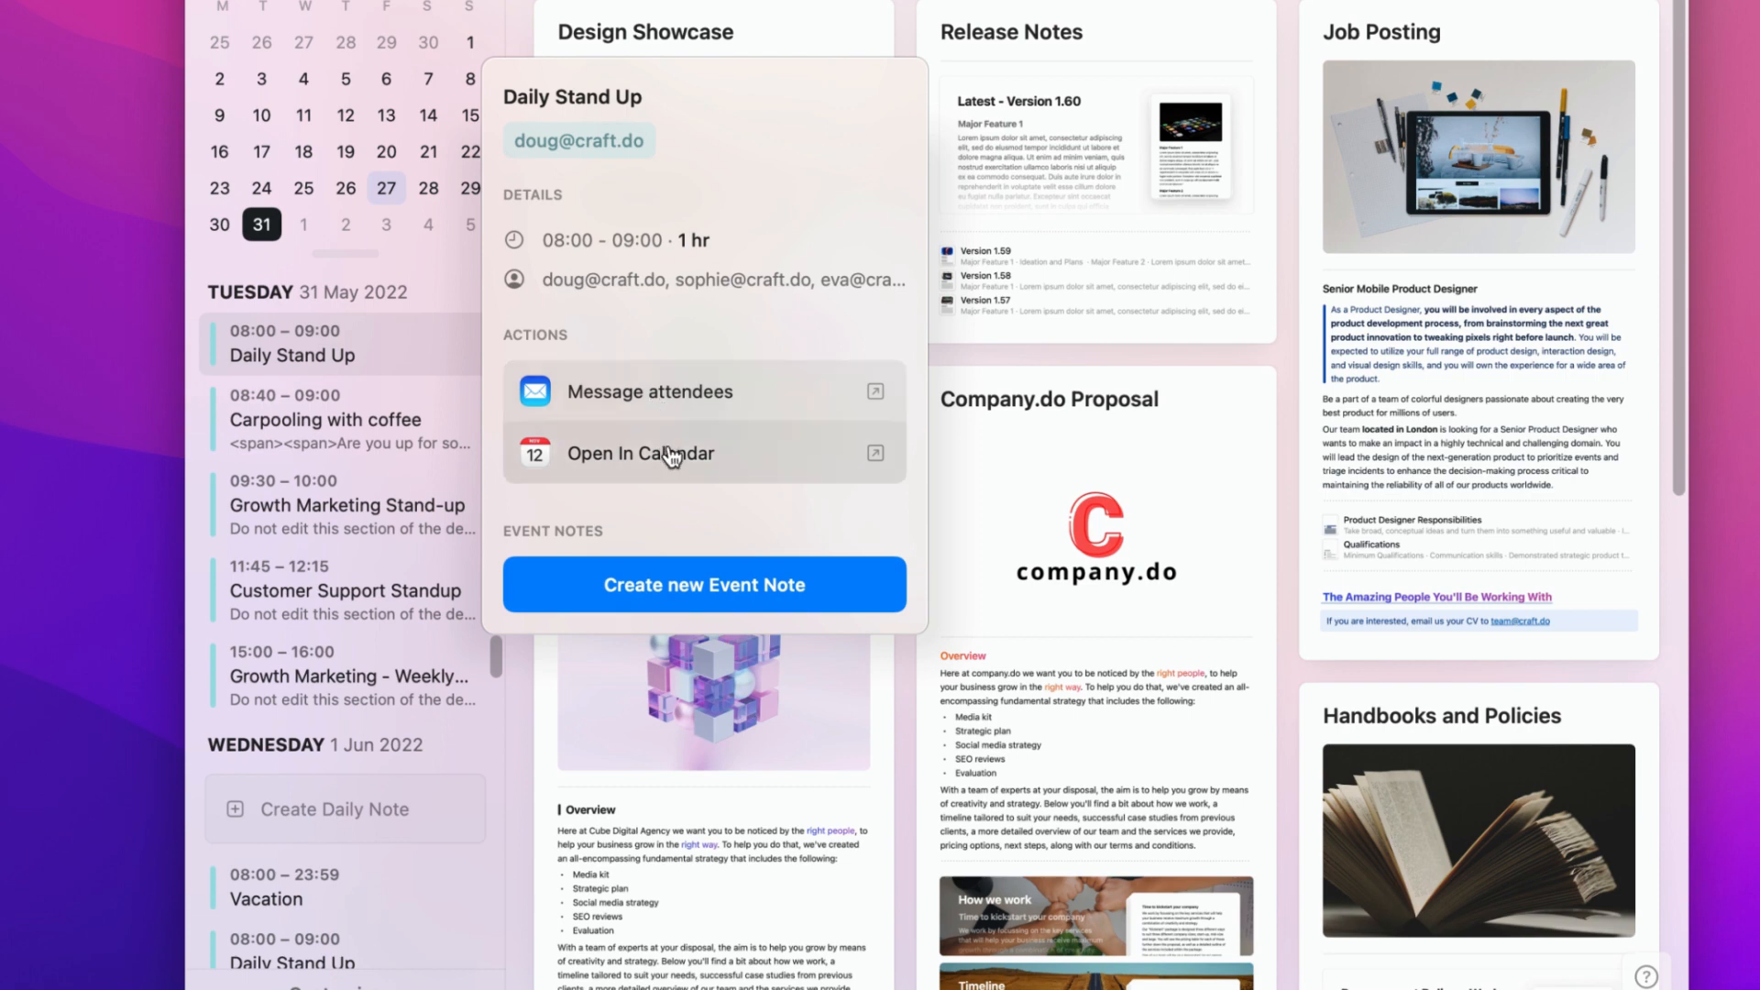
mouse_move(709, 551)
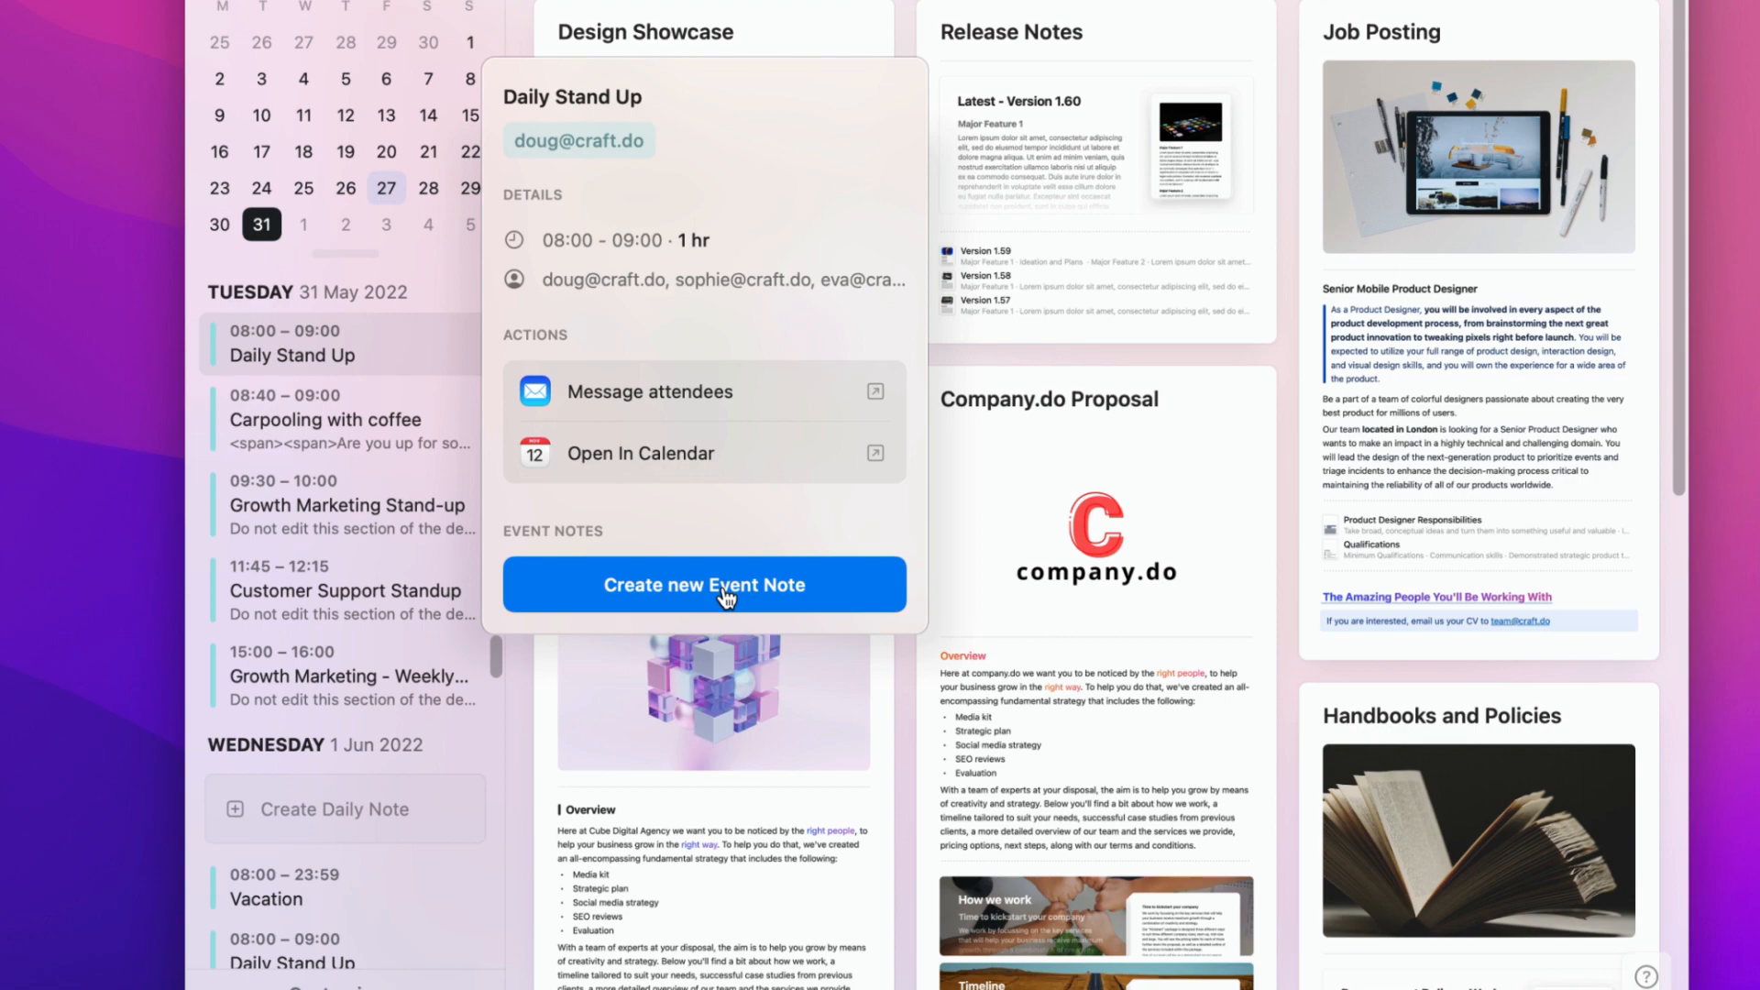
click(705, 584)
text(Do we)
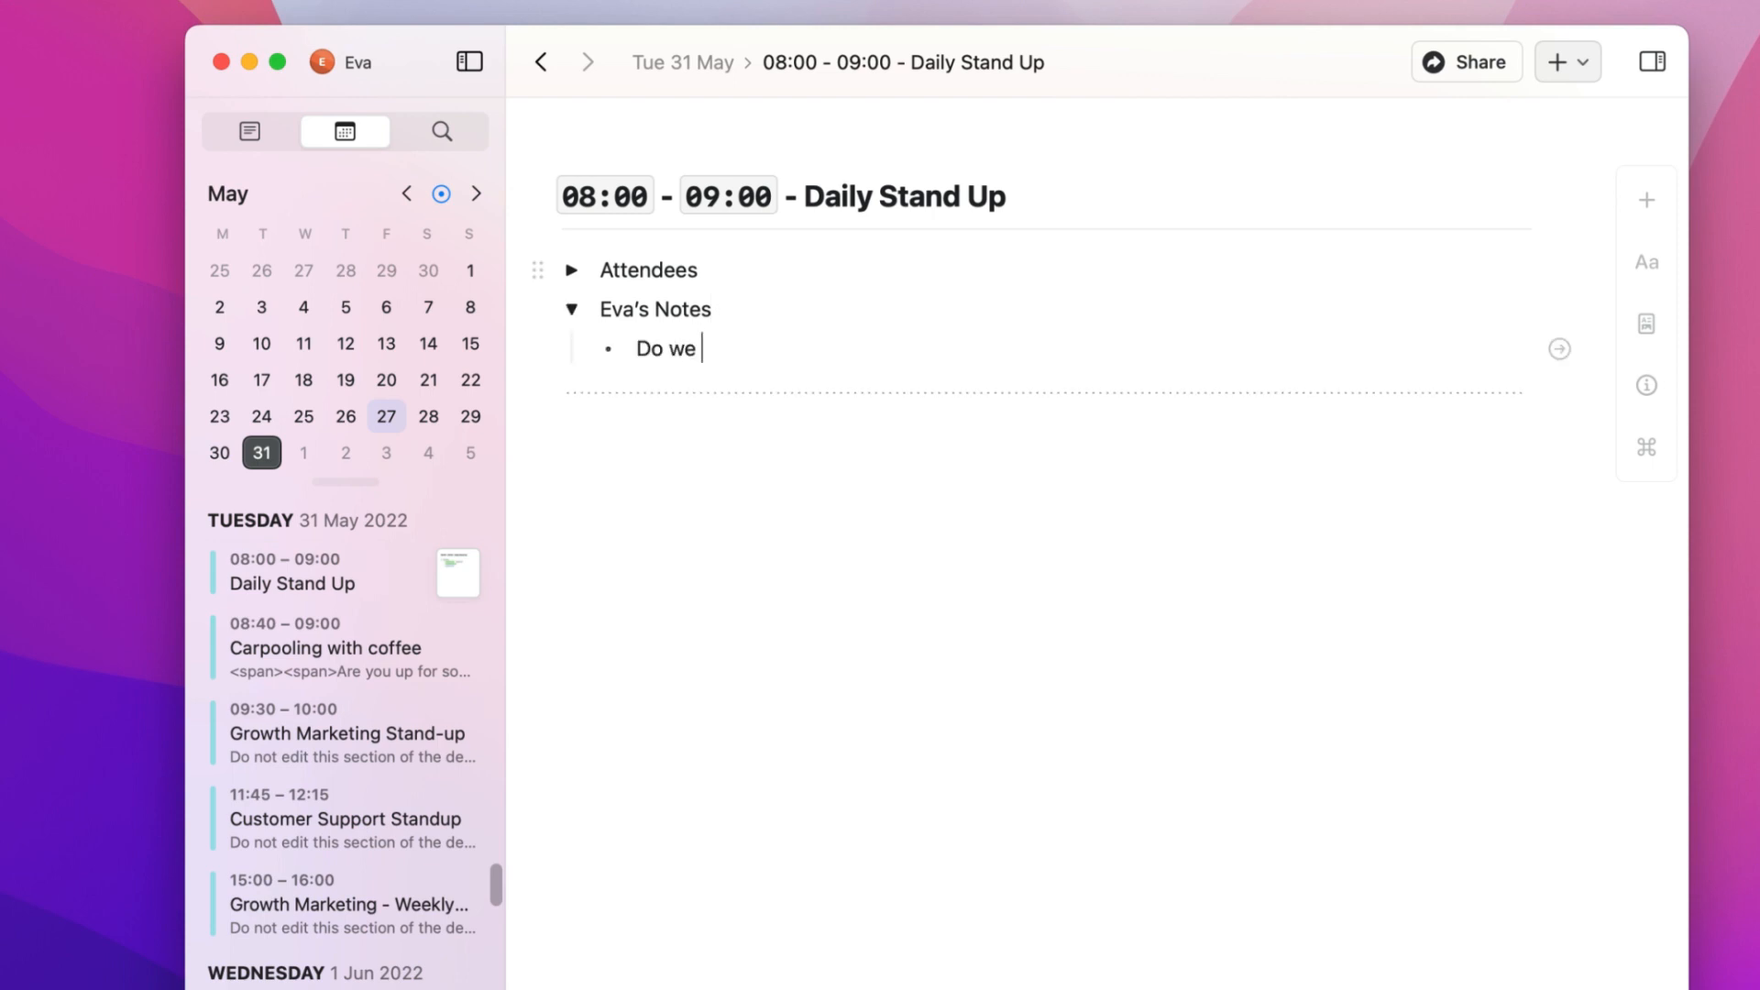
Type questions about the Cube Agency Pitch, vacation handover and a quick call.
text(want to move forward with the Cube Agency Pitch?)
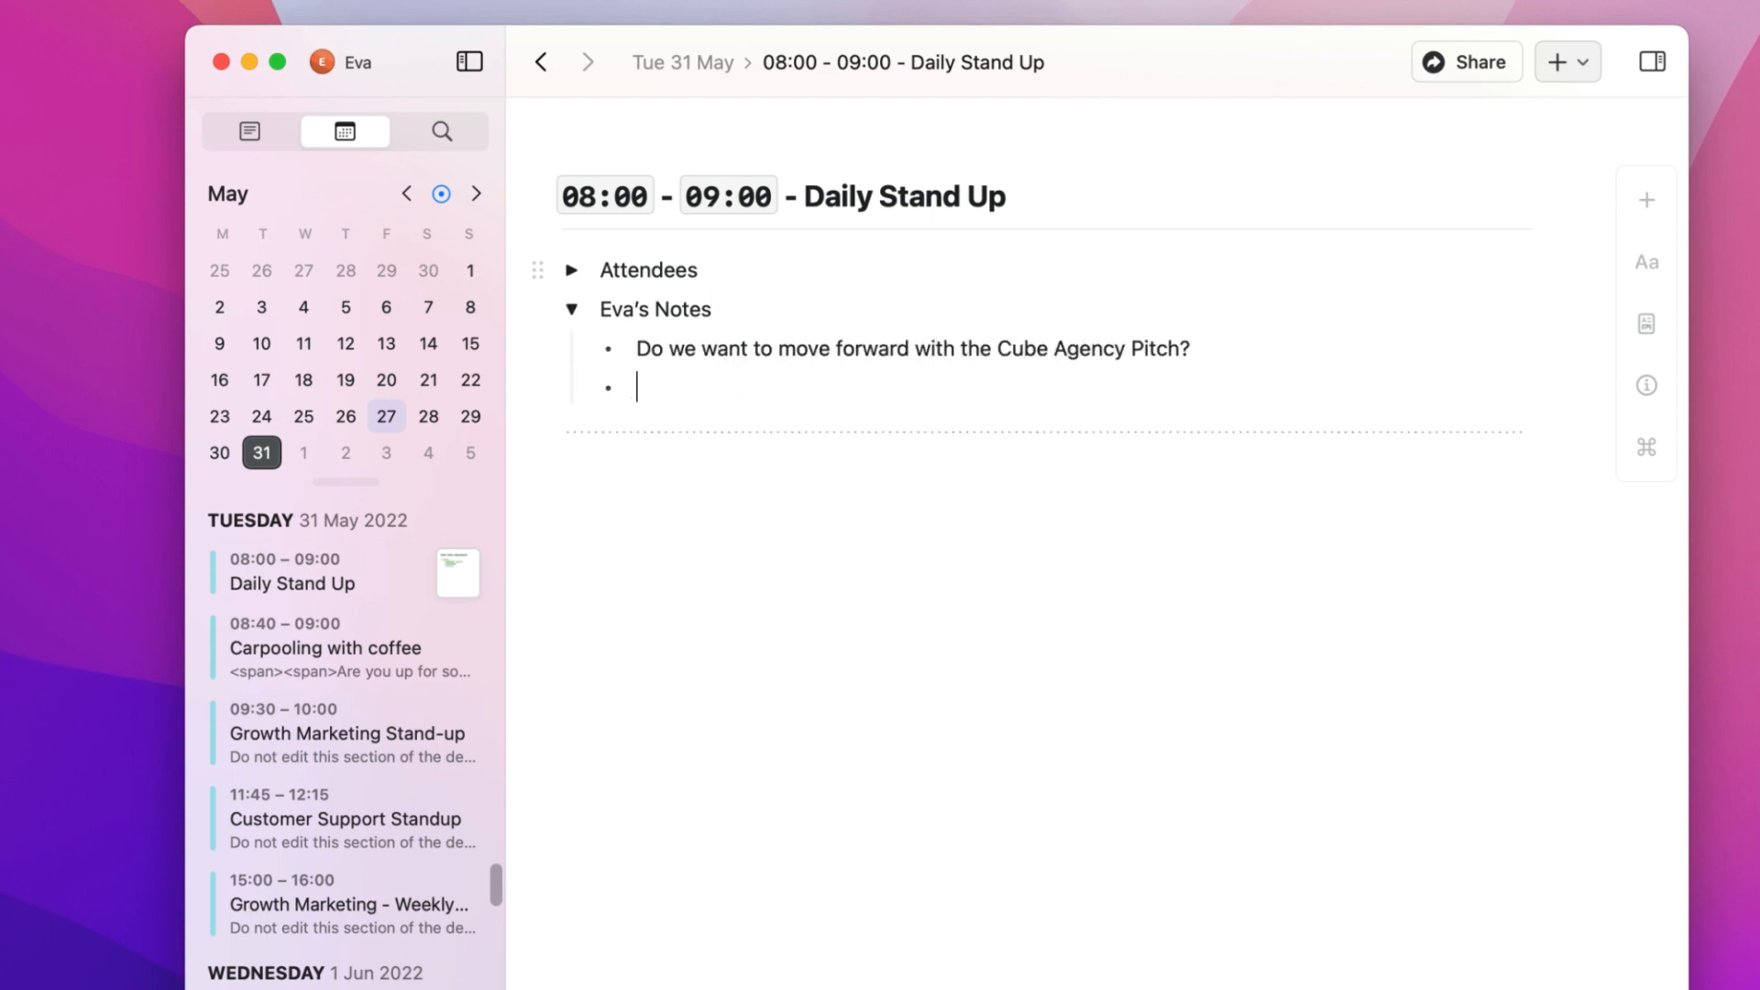
text(I'm off on vacation)
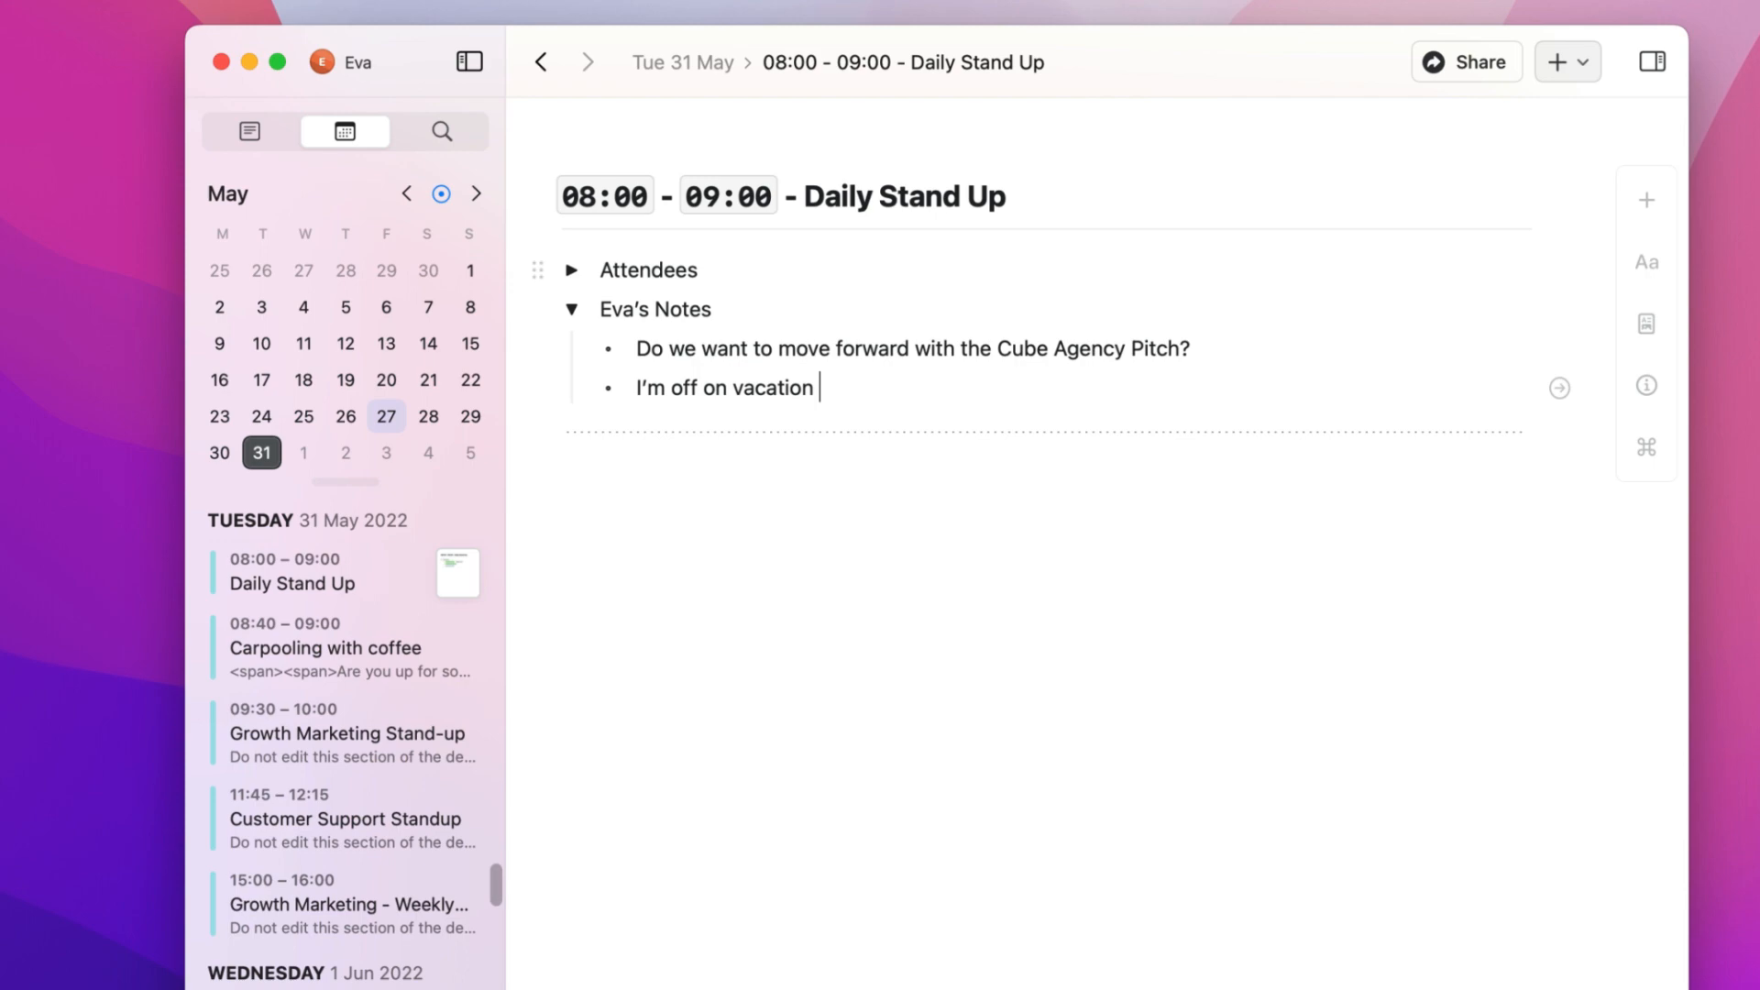
text(next week, is there anything else that we need on my)
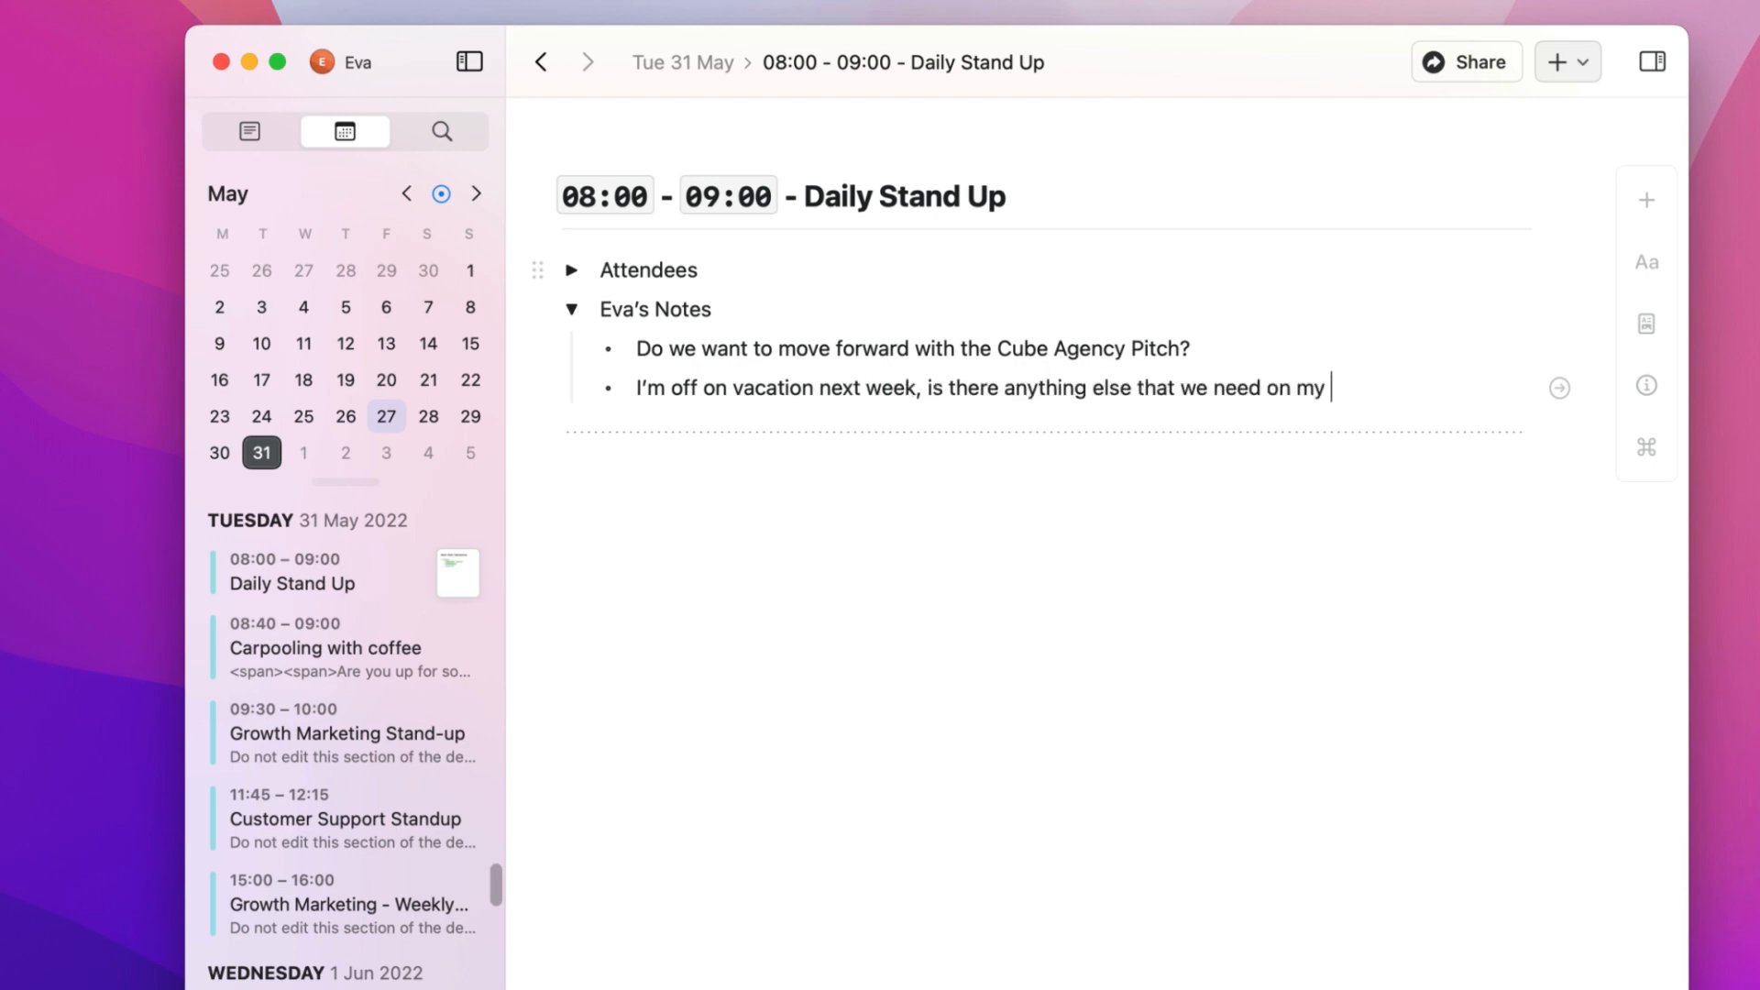
text(side? Can we have a quick call on)
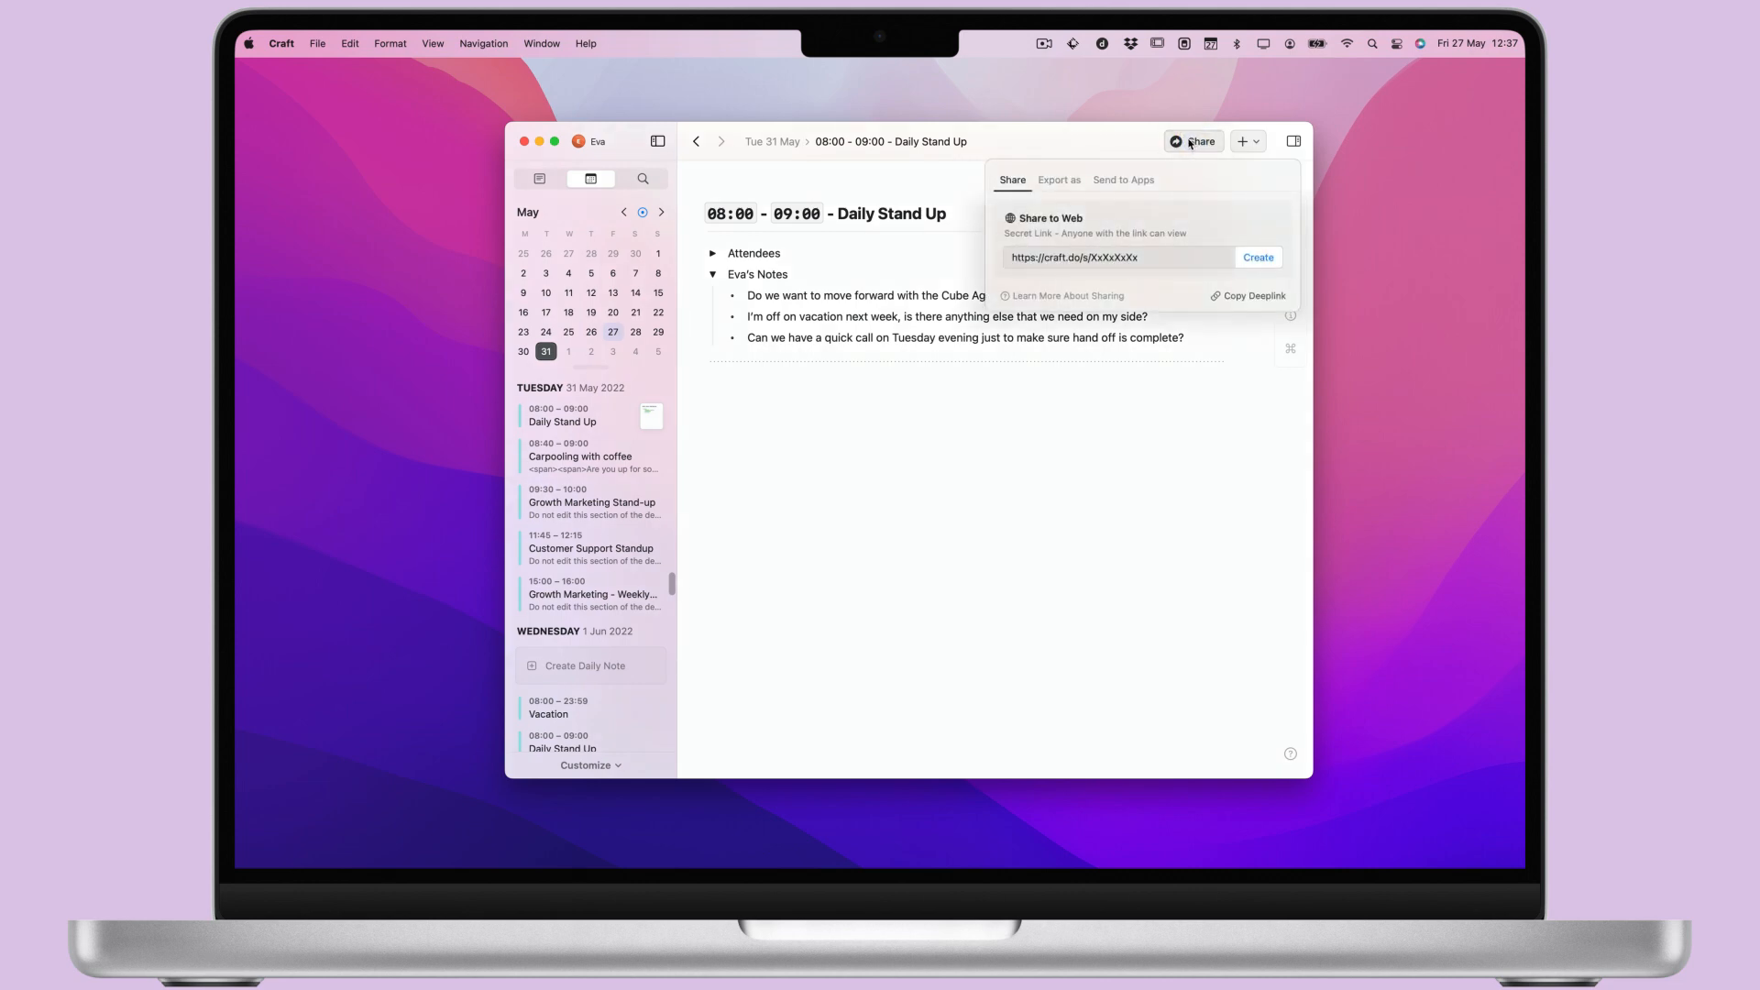
Open the Share popover for the Daily Stand Up note.
click(1256, 257)
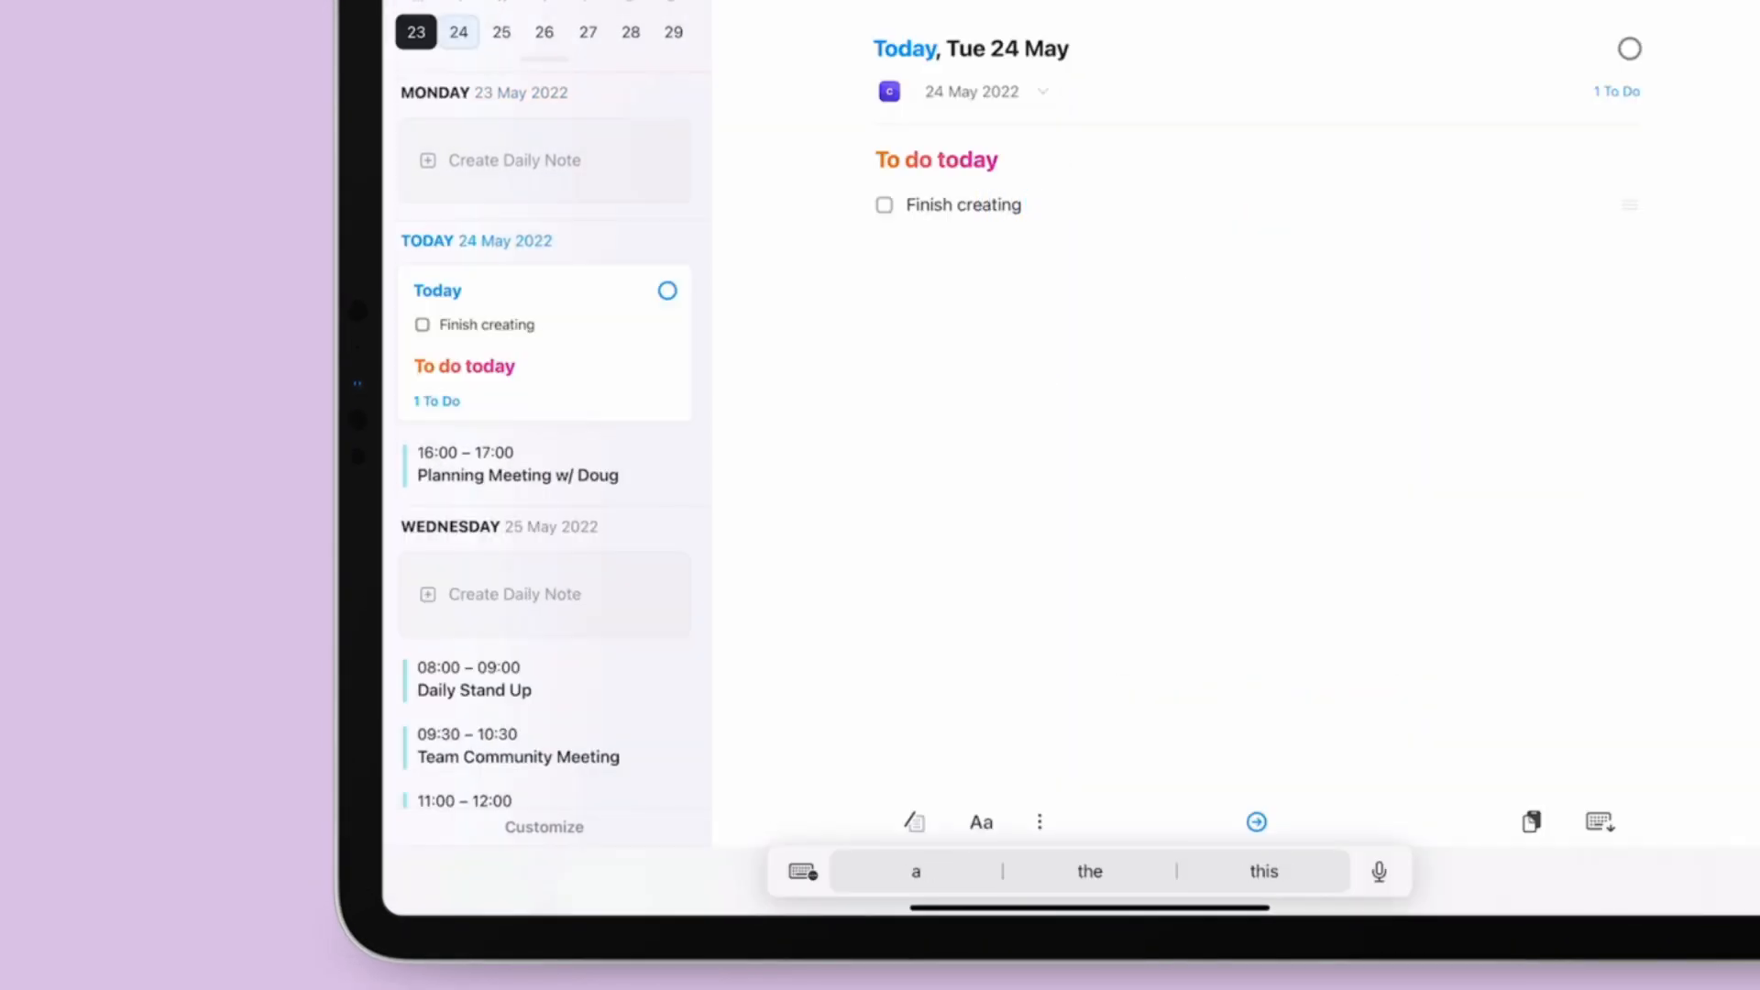
Add 'document for Chris' team' and 'Lunch with Susie' to To do today.
text(document for Chris' team on run down from Cube Agency)
text(Planning Meeting with Doug)
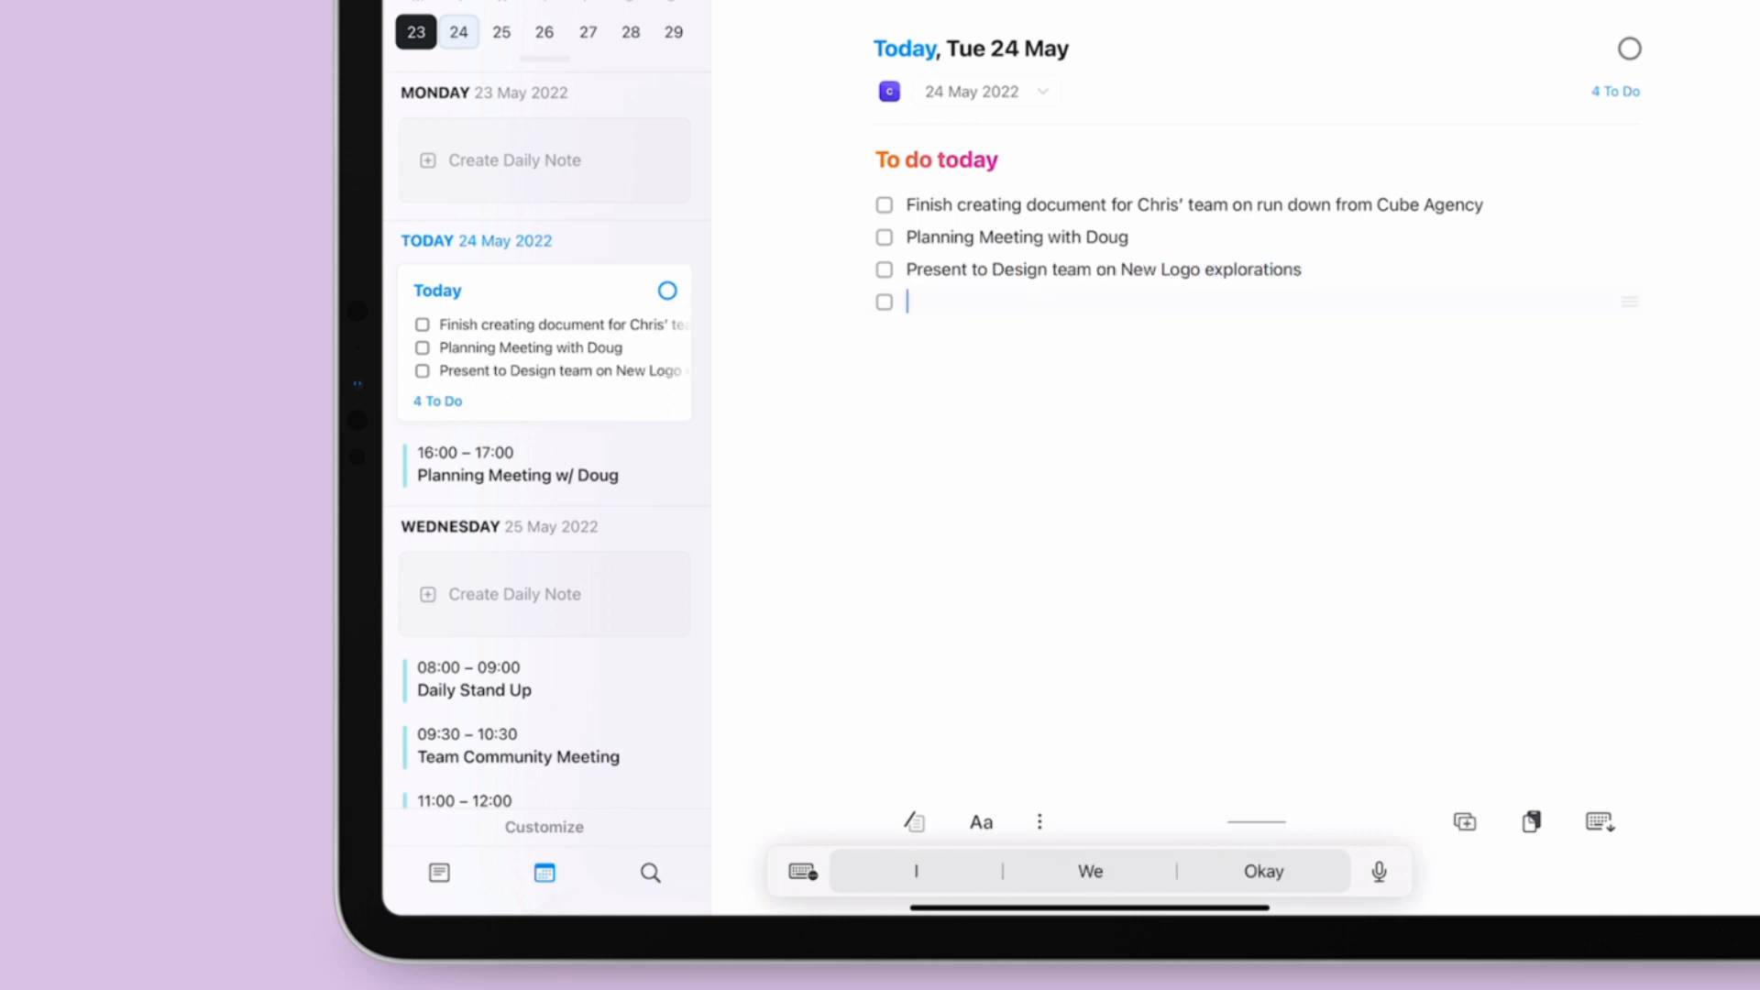
text(Lunch with Susie)
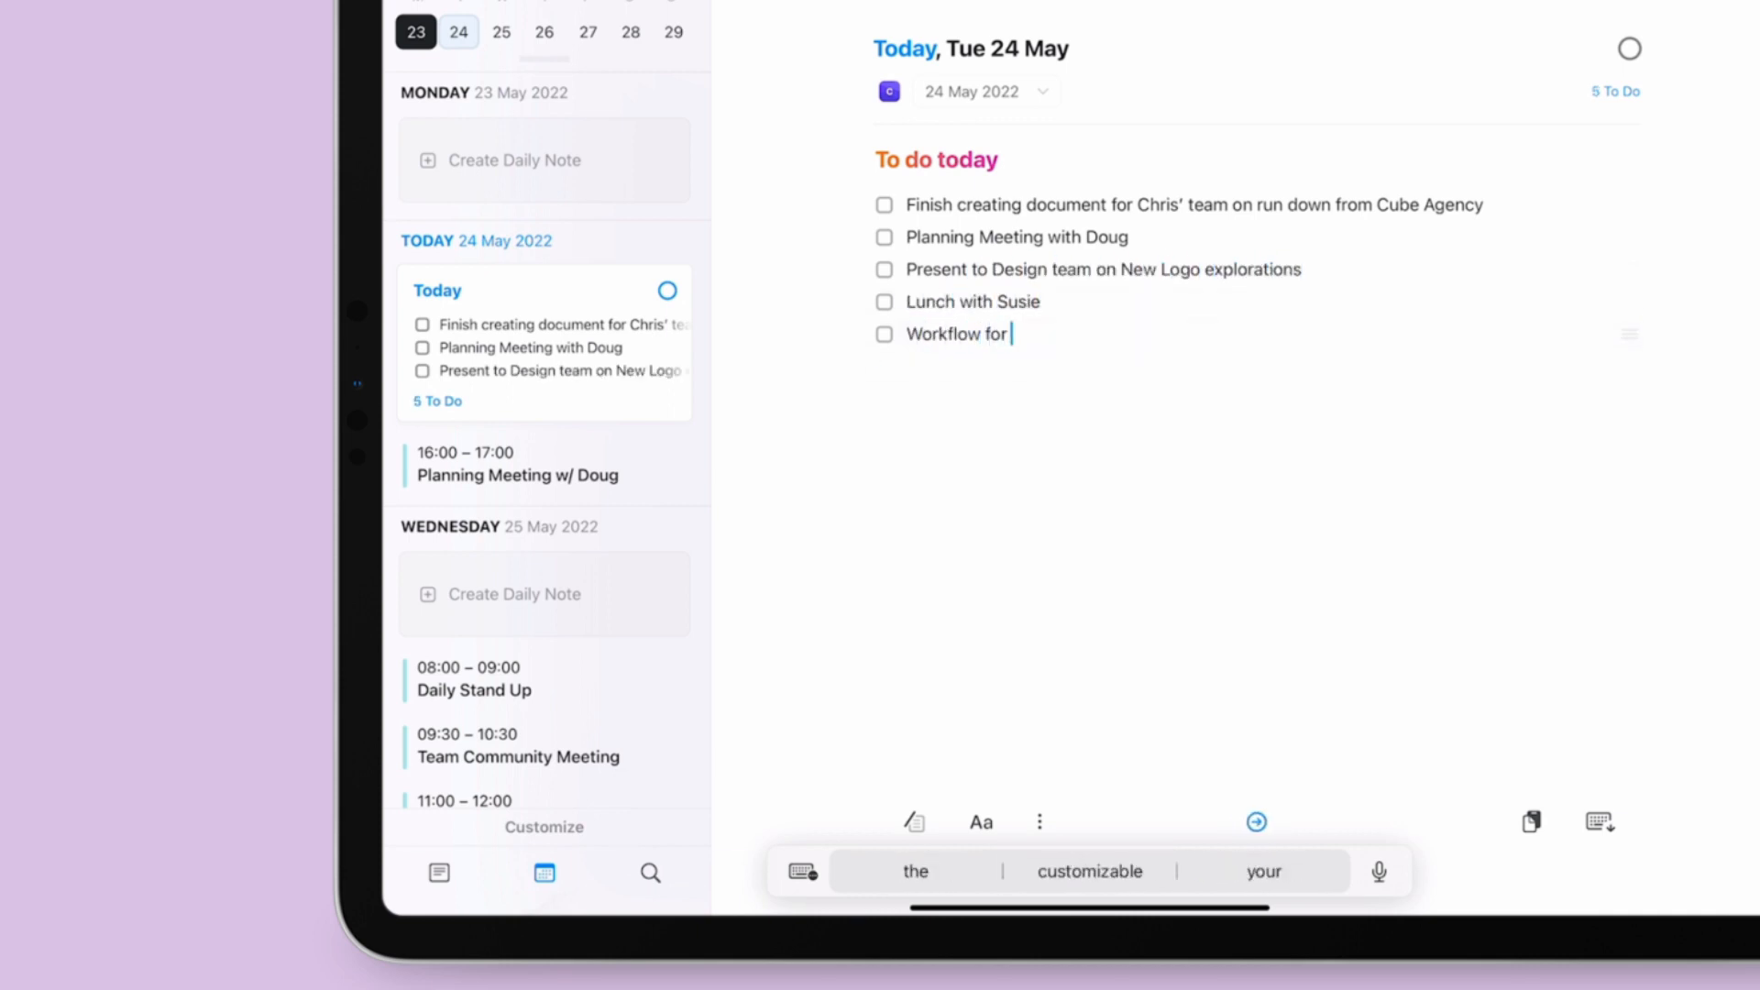